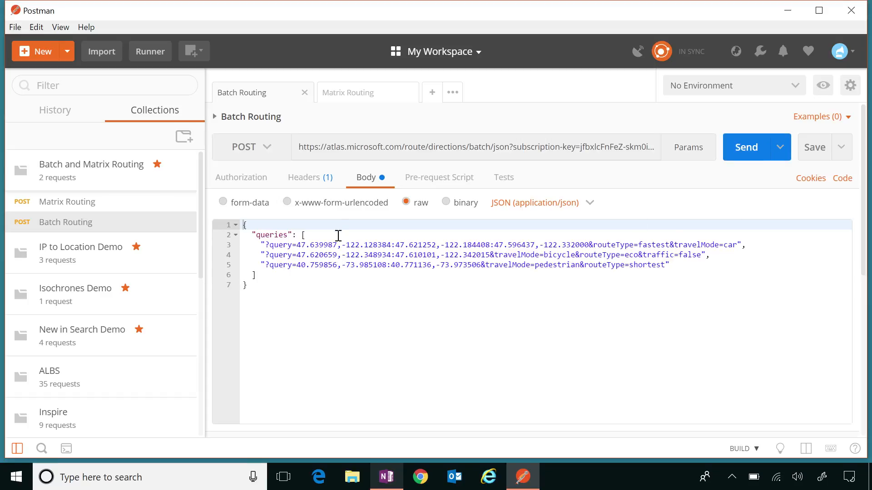
Inspect the 202 Accepted response: request headers, empty body, no test results, and the Location header
left_click(303, 177)
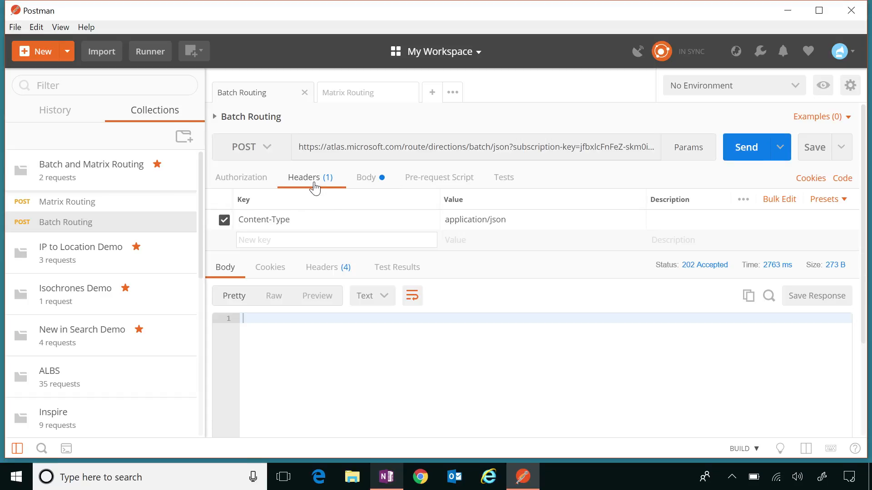
left_click(321, 267)
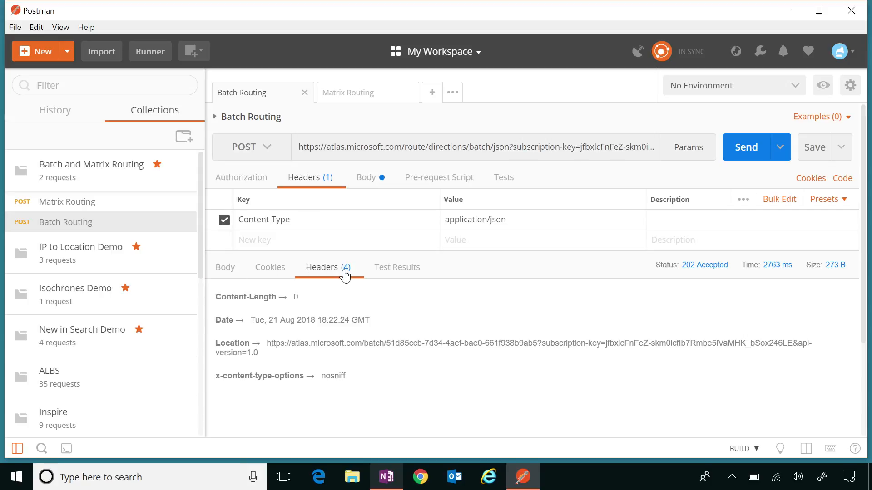
left_click(224, 267)
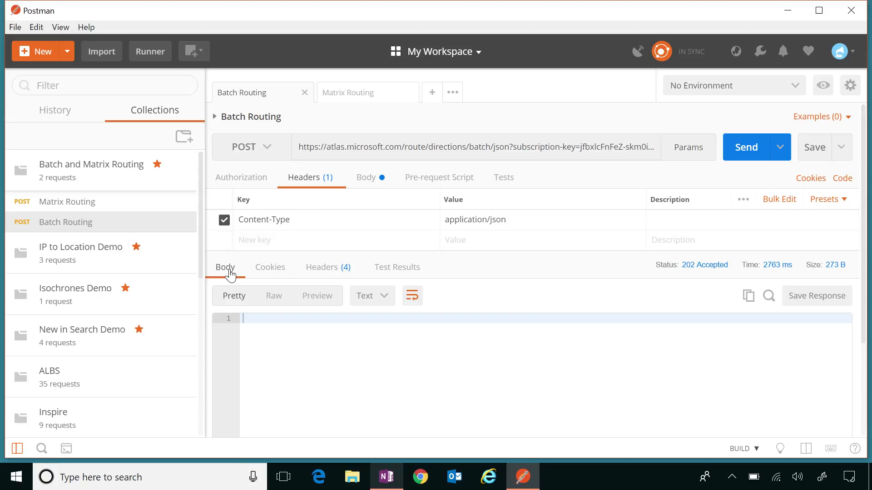
left_click(396, 267)
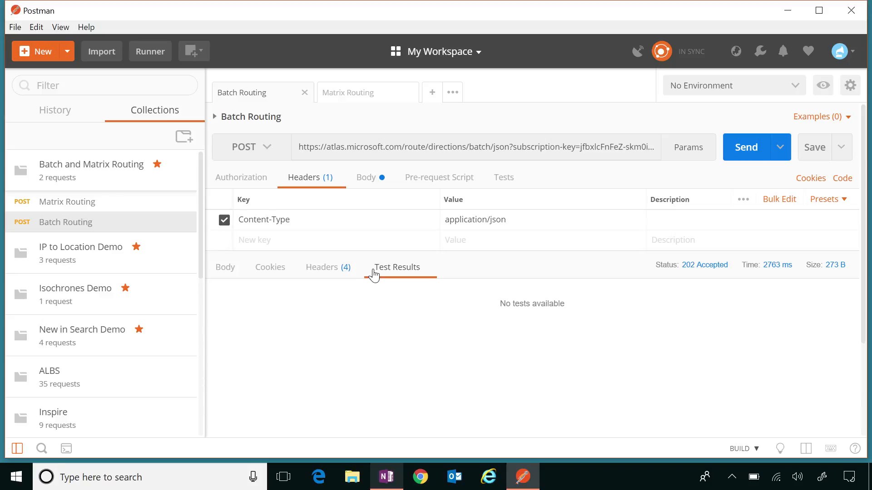
left_click(322, 267)
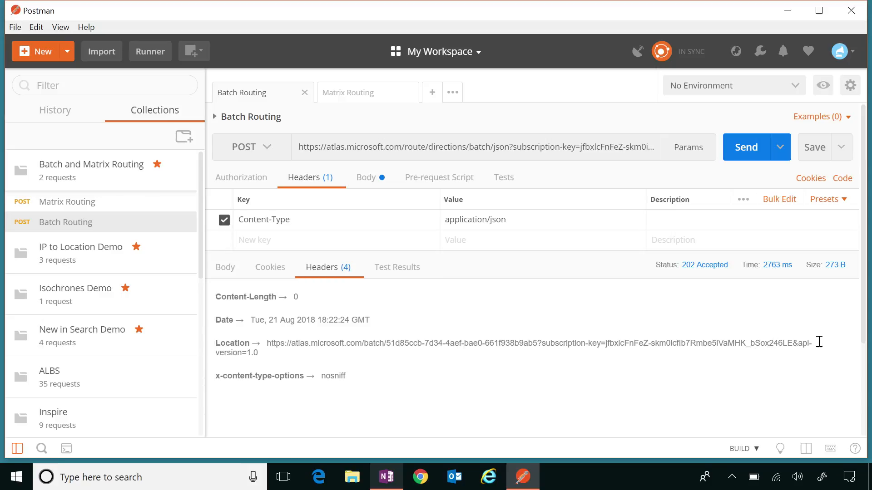
mouse_move(256, 356)
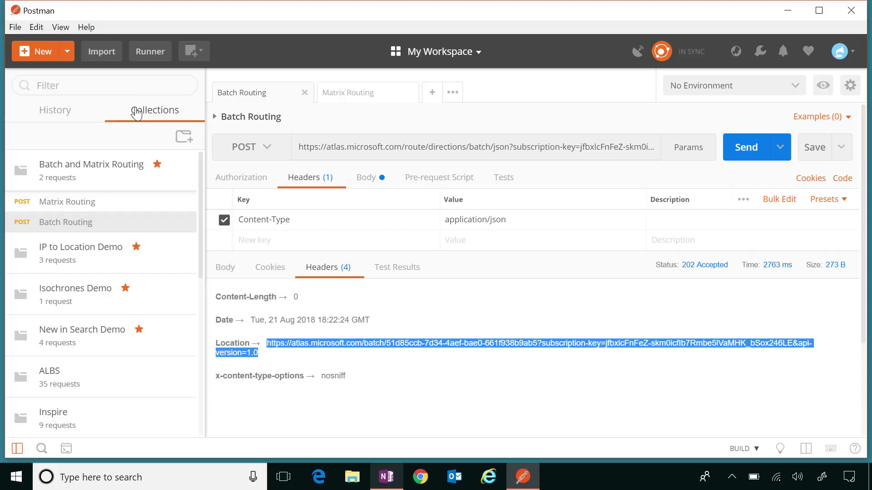
mouse_move(424, 98)
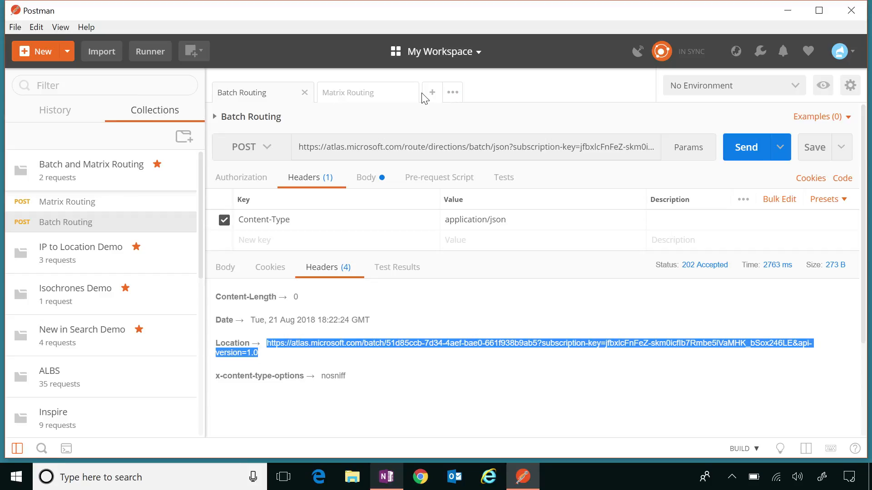
mouse_move(432, 92)
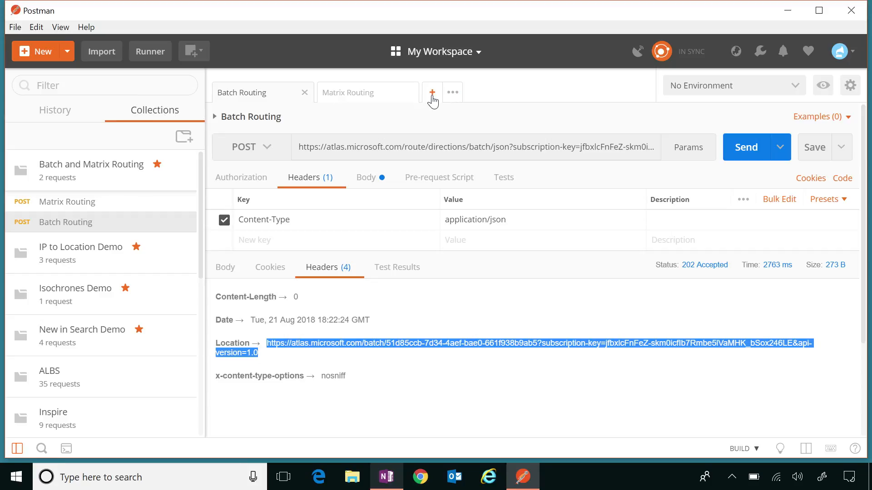